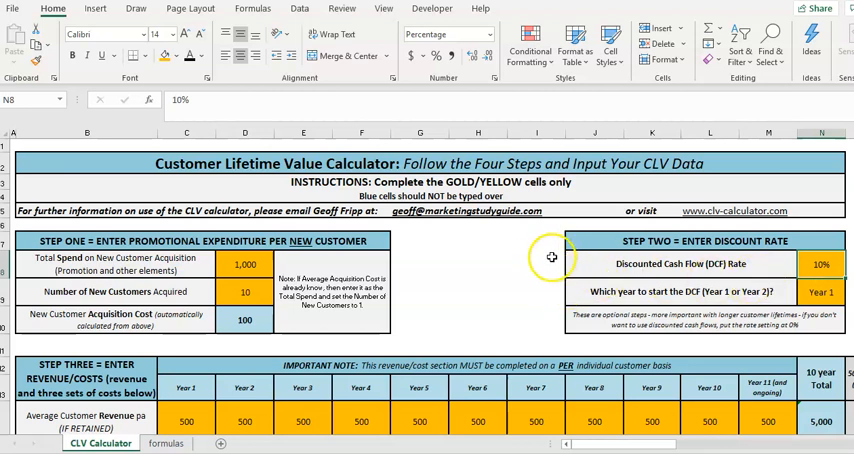
mouse_move(544, 256)
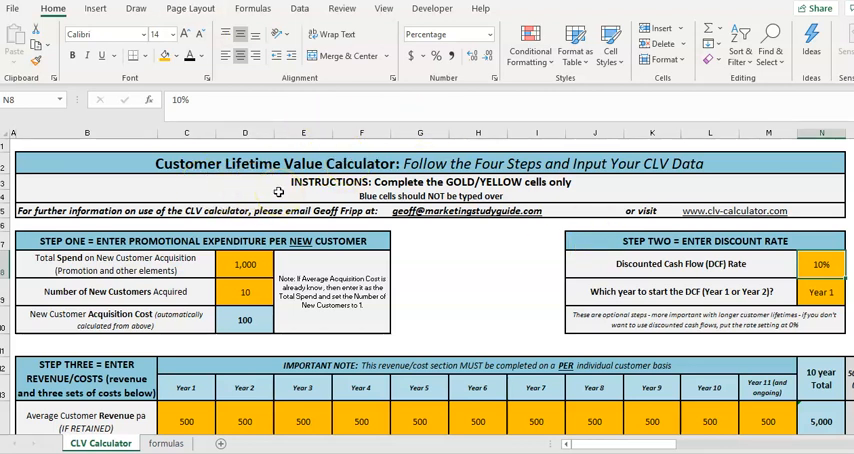
mouse_move(476, 288)
type("5")
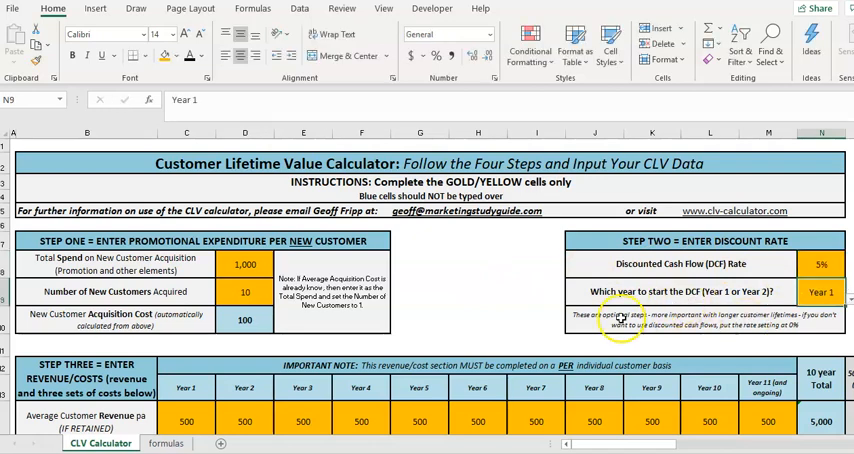
- Scroll to the output section showing CLV 900 and 1,000 with 900% discounted ROMI
scroll("down", 3)
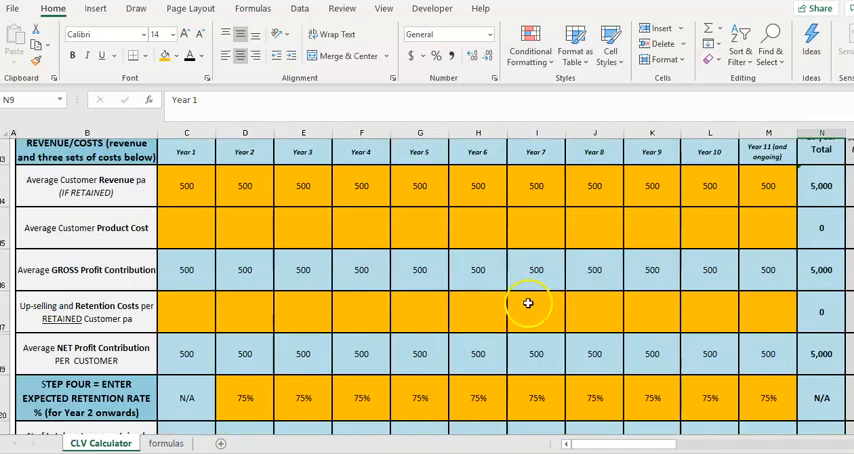
scroll("down", 3)
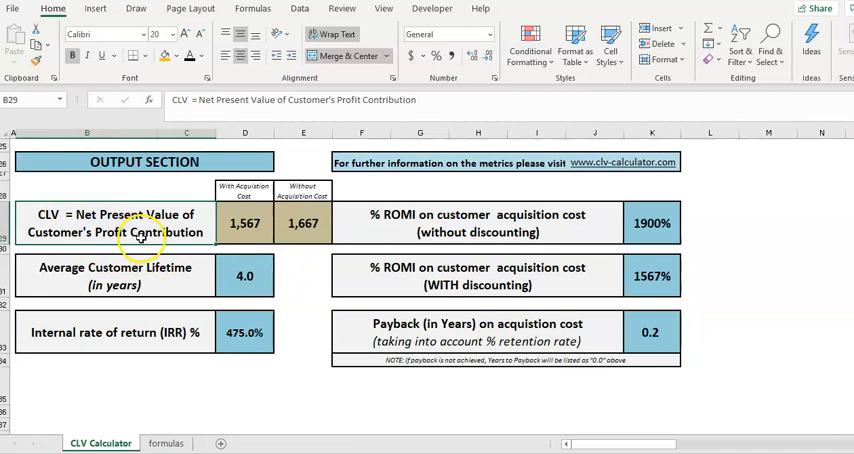
left_click(244, 222)
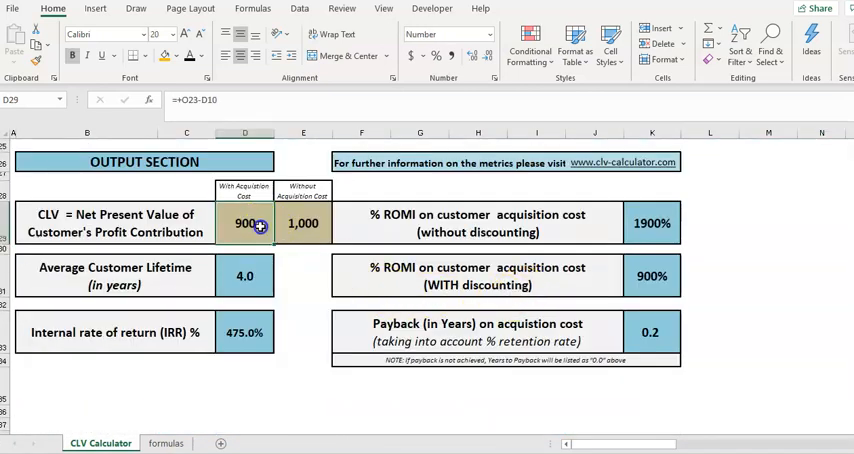
- Scroll back up to the Step One expenditure and Step Two 25% discount rate inputs
scroll("up", 3)
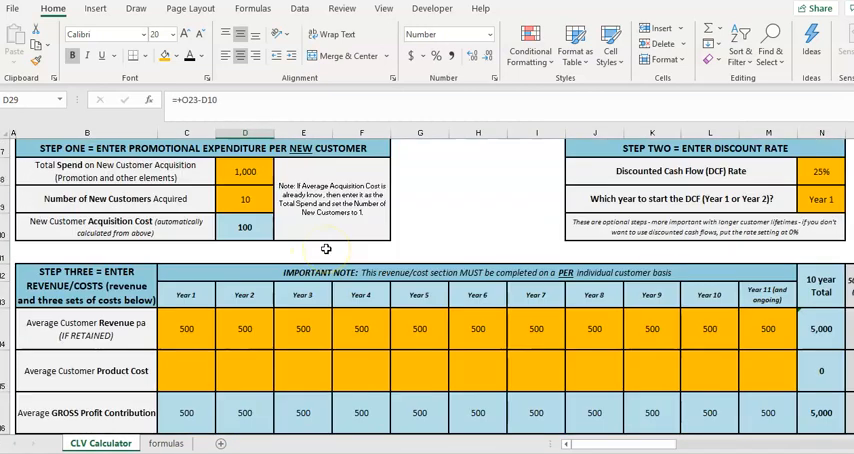